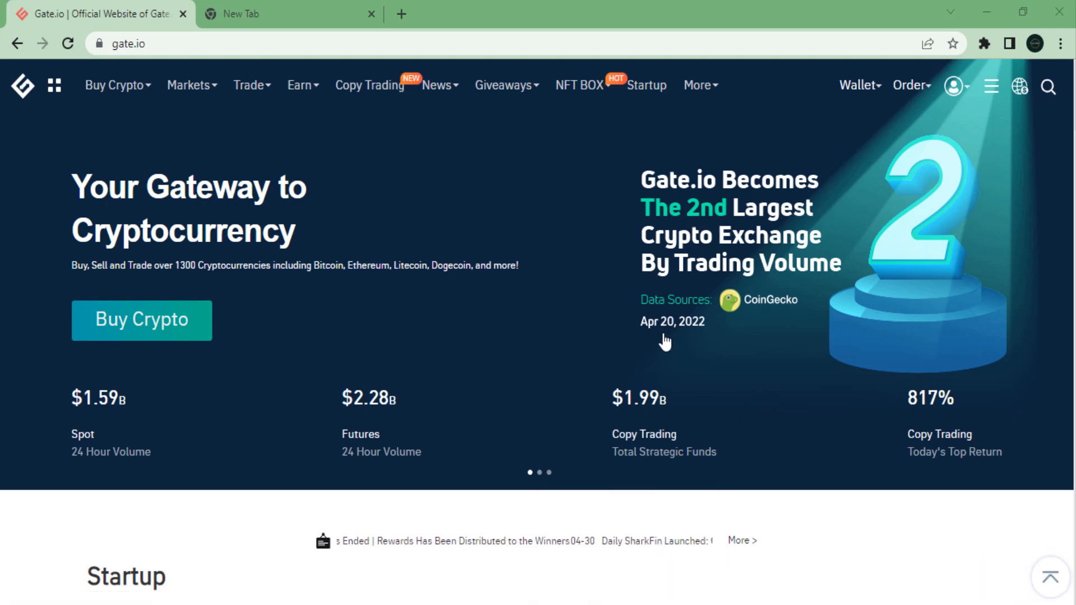
mouse_move(808, 431)
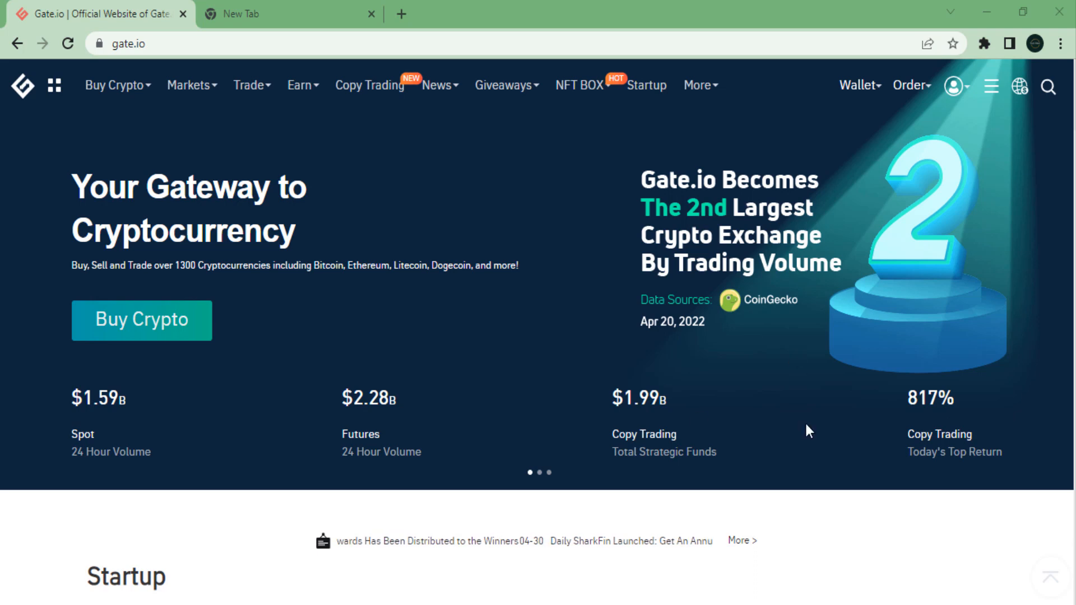
mouse_move(730, 489)
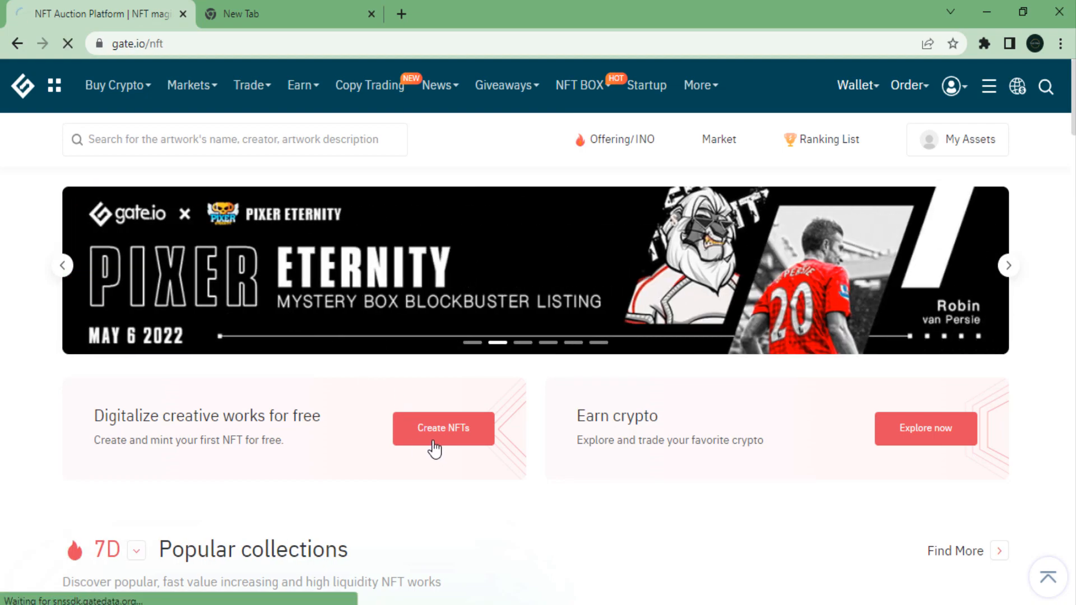
Step: Start creating an NFT and, with no collections found, begin a new collection
click(444, 428)
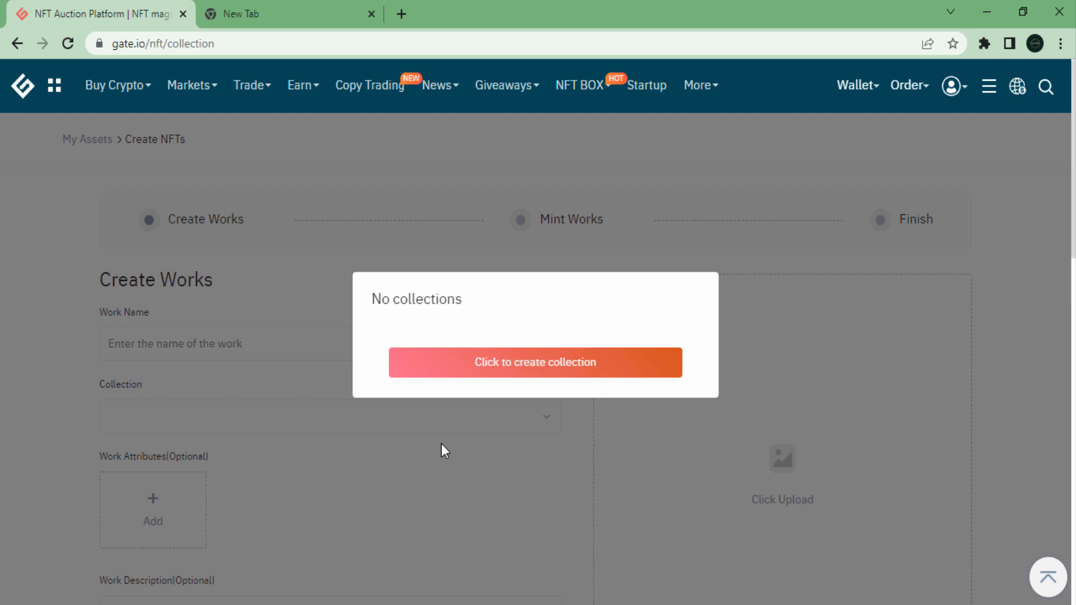
click(535, 362)
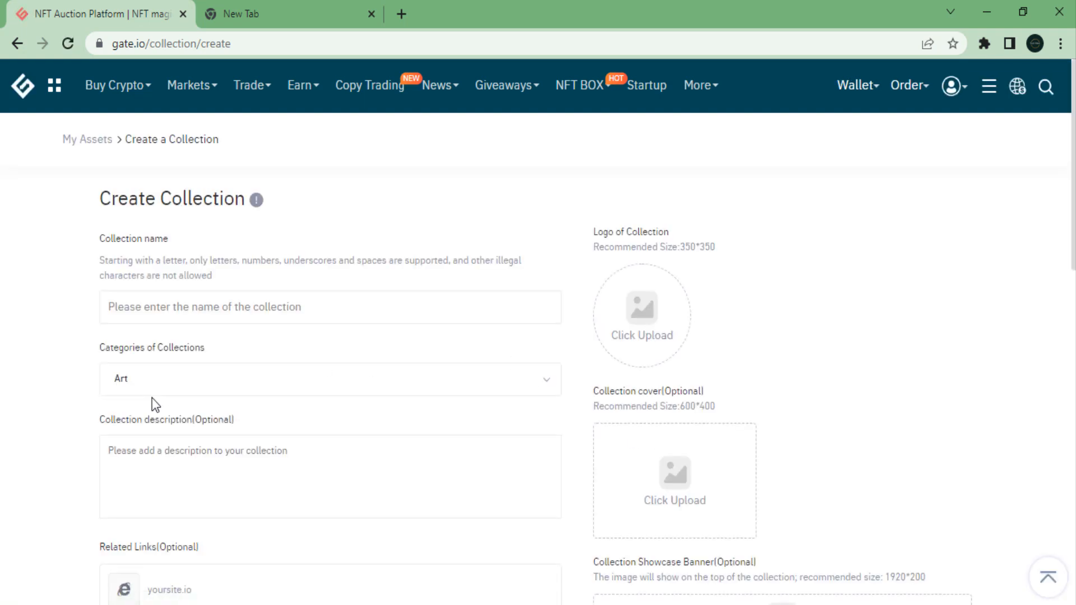
mouse_move(198, 337)
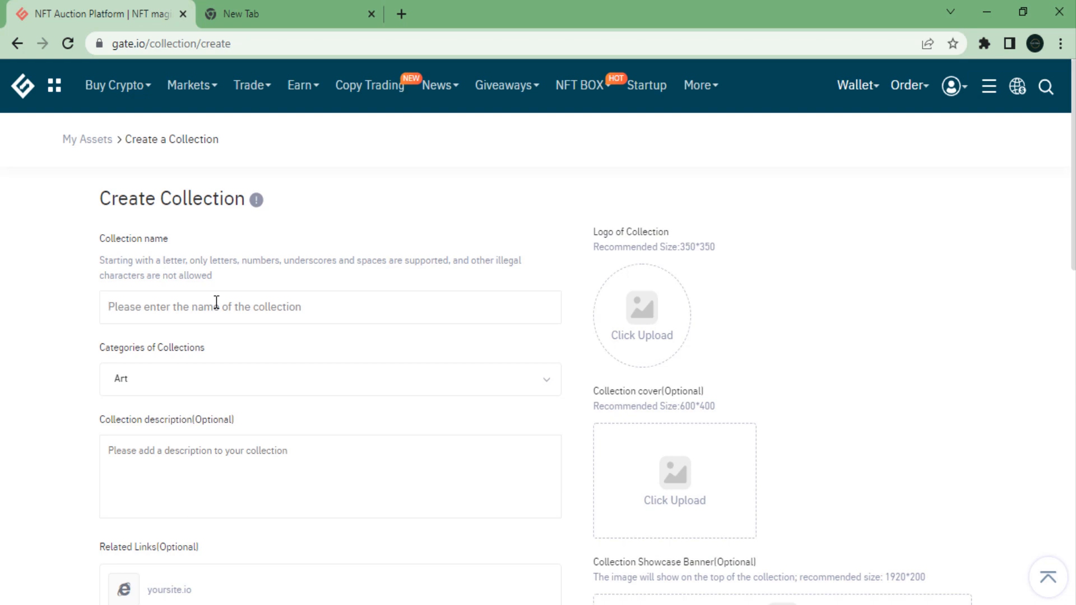
Step: Name the collection 'good', keeping category Art and chain GateNFT, and review the remaining fields
text(go)
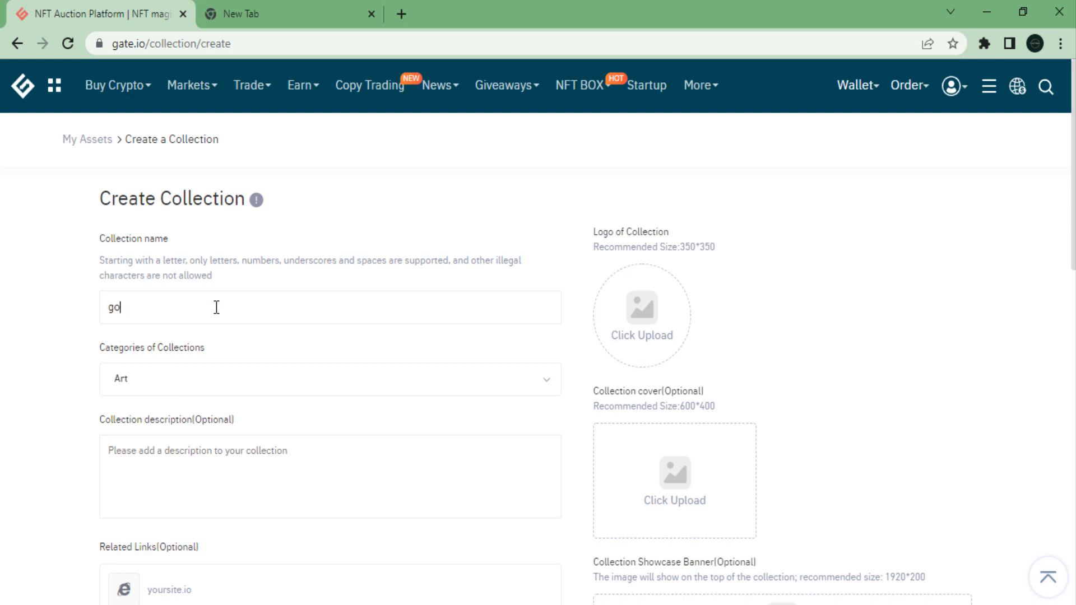
click(329, 379)
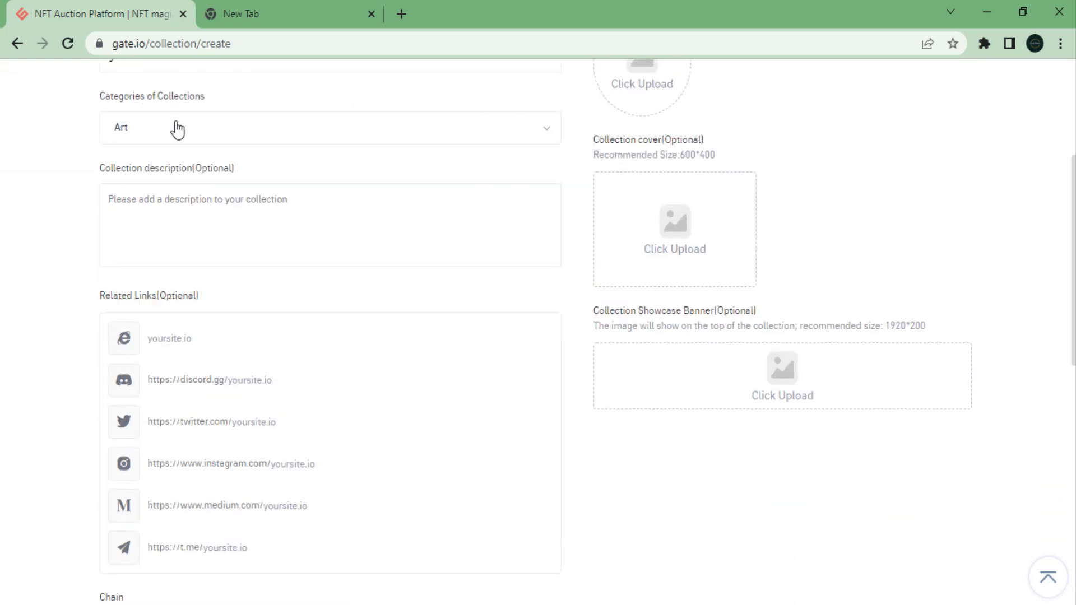
click(165, 224)
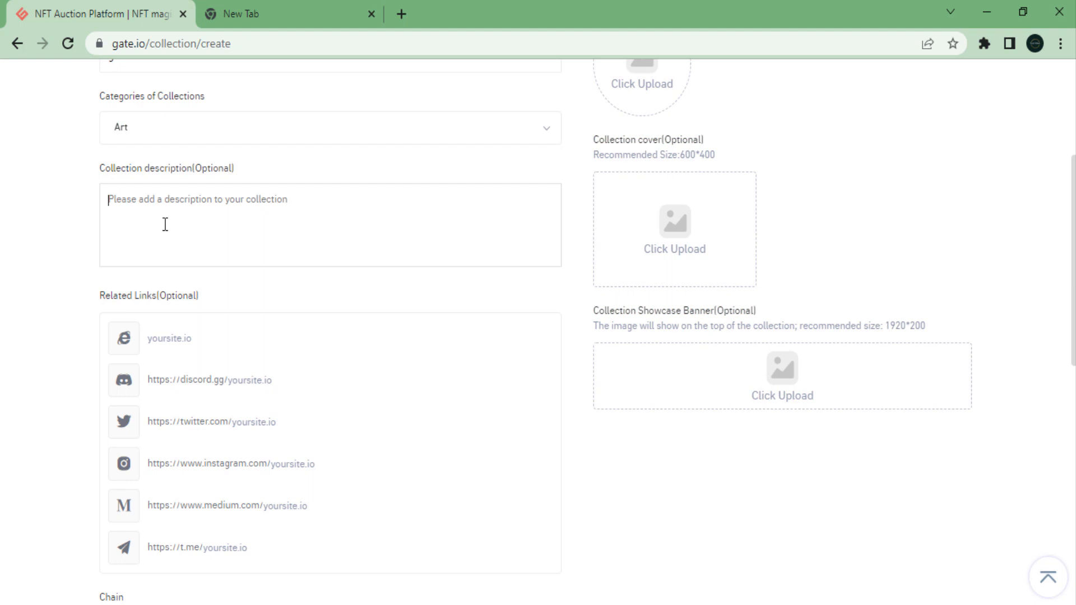
scroll(down, 3)
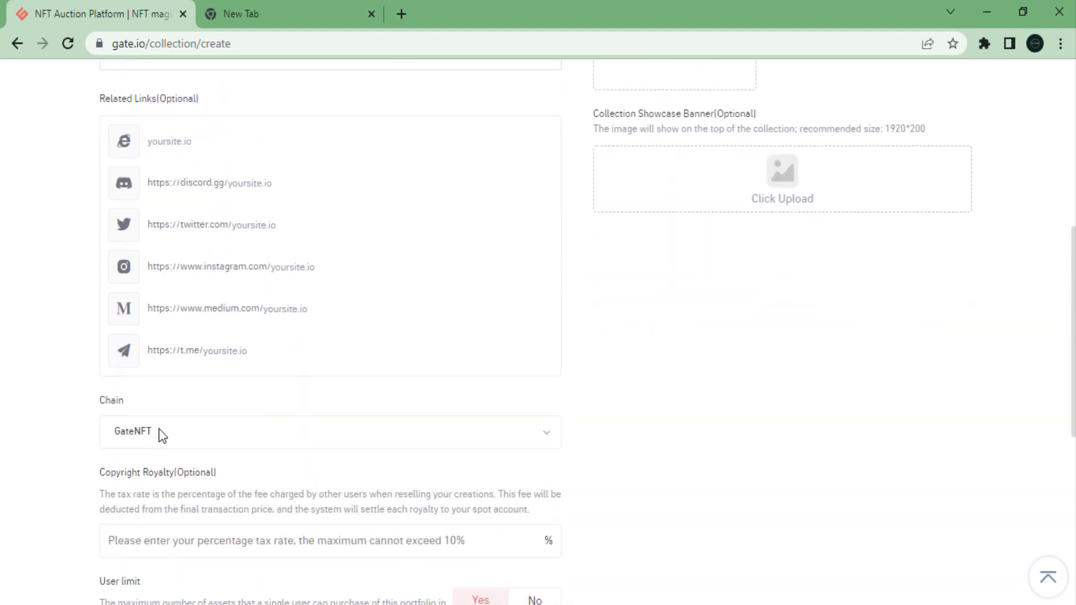
scroll(down, 3)
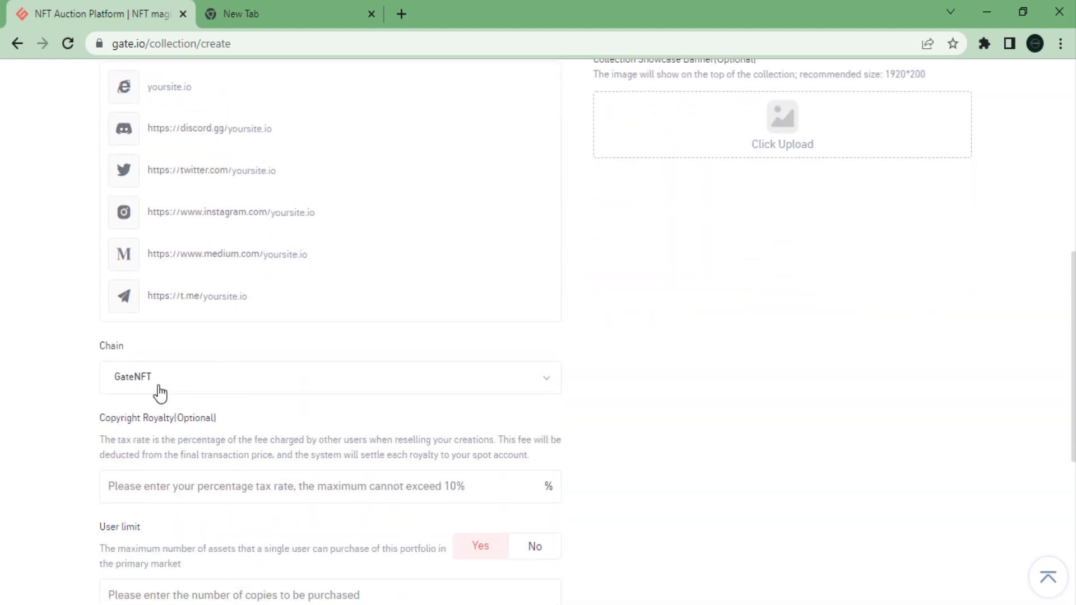
scroll(up, 3)
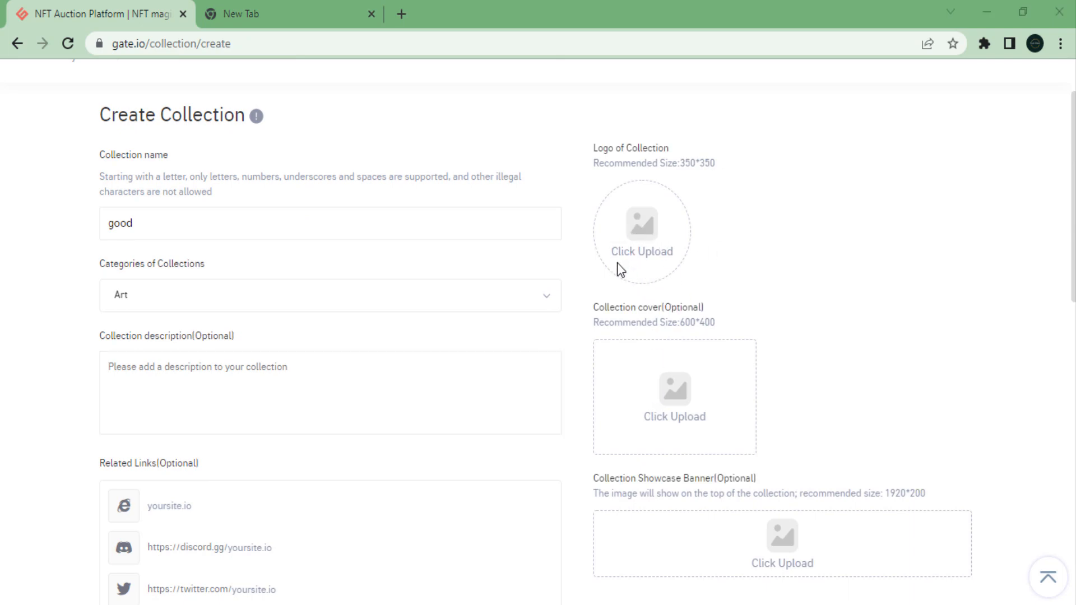
Step: Skip the collection logo image and review the form down to the user limit of 10
click(642, 230)
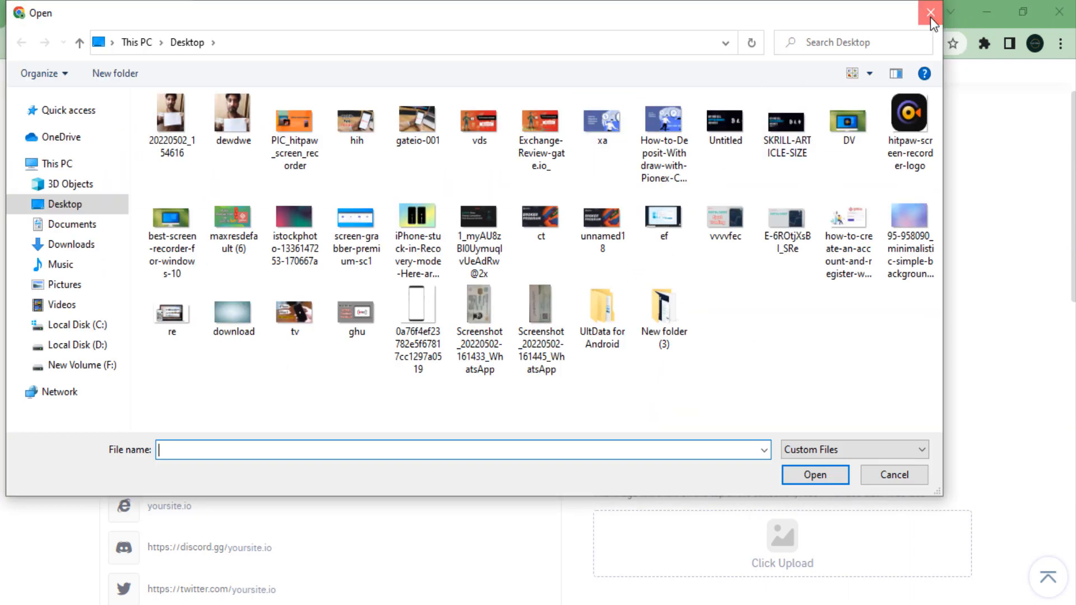
click(932, 13)
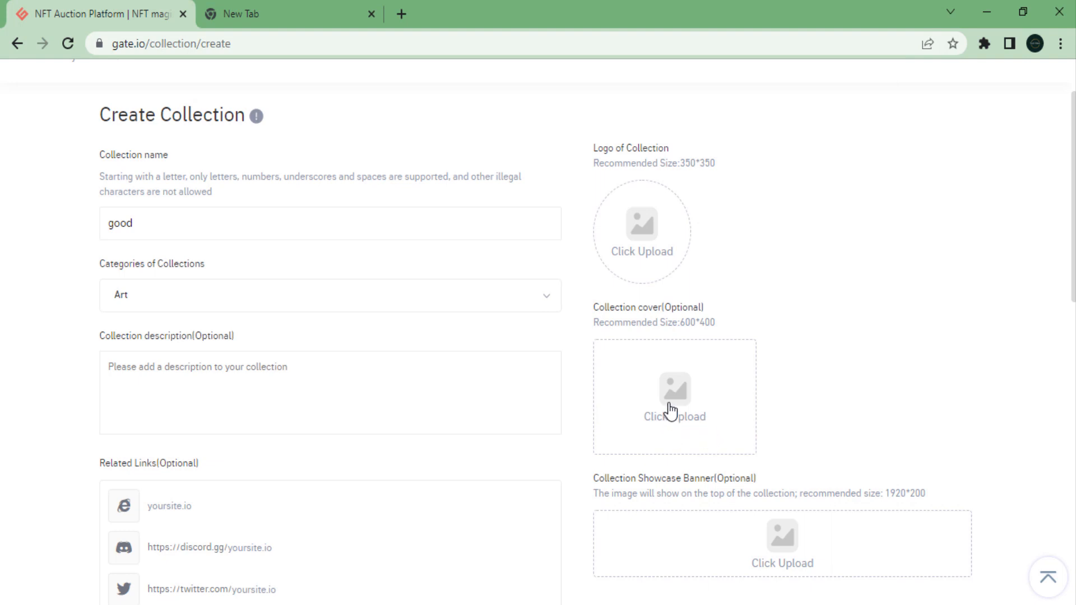
scroll(down, 3)
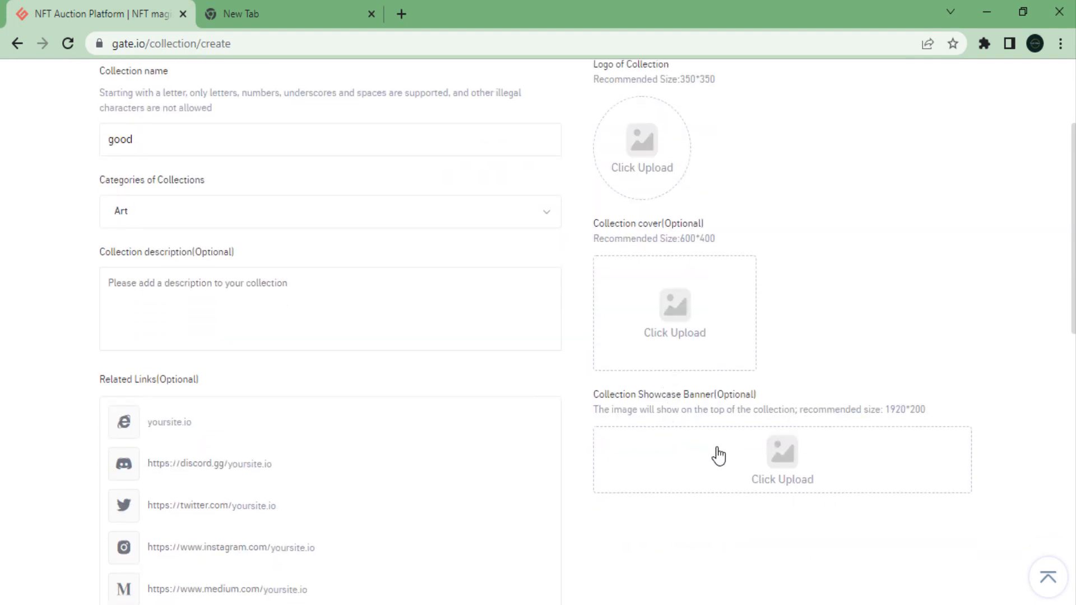
scroll(down, 3)
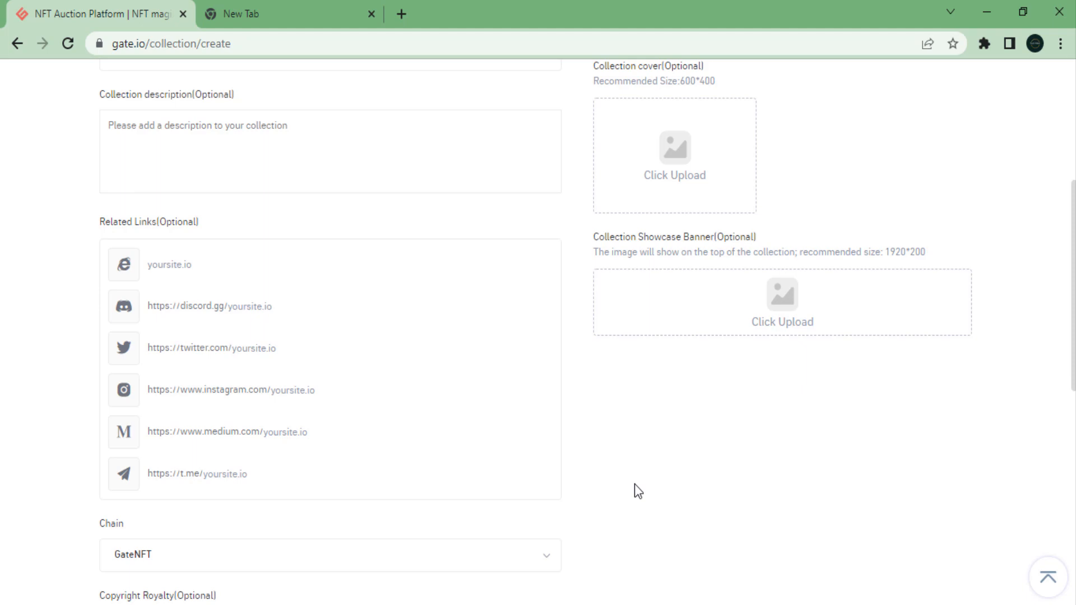
scroll(down, 3)
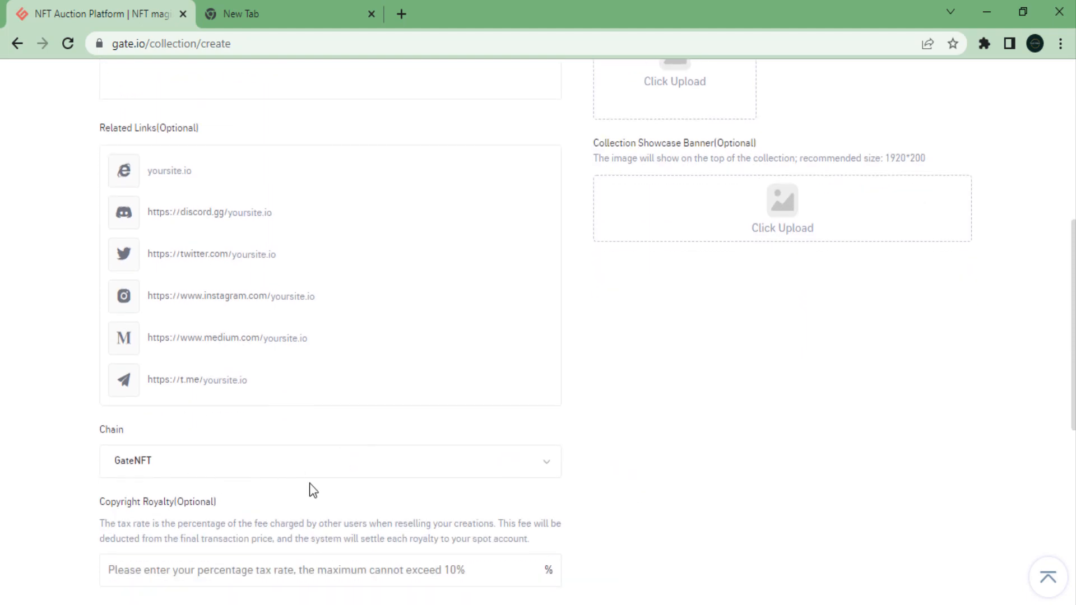
scroll(up, 3)
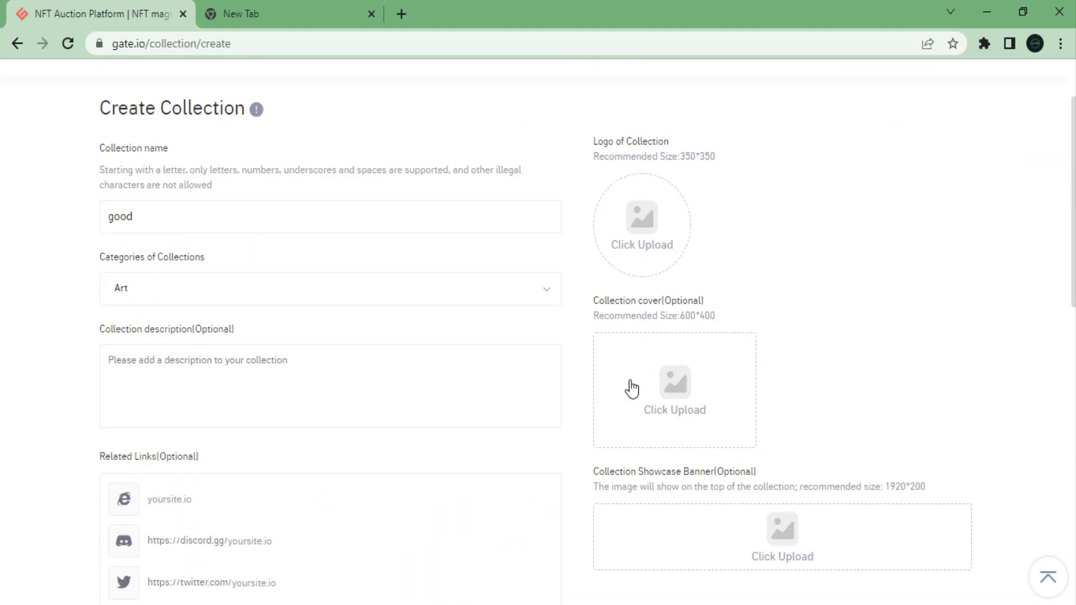
scroll(down, 3)
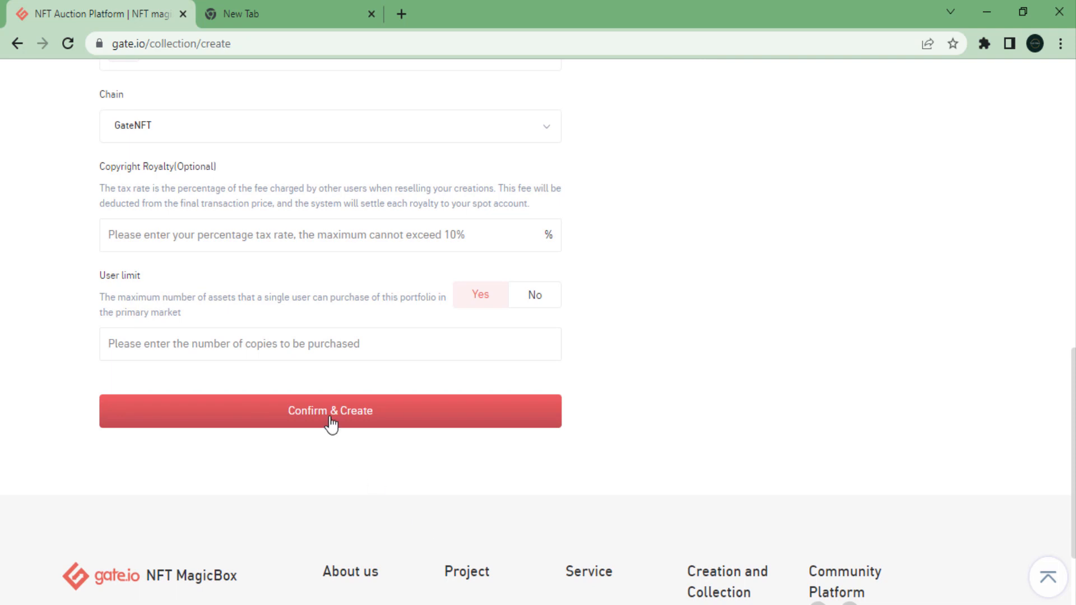
Step: Confirm and create the collection, then begin a new work in 'cool art'
click(329, 410)
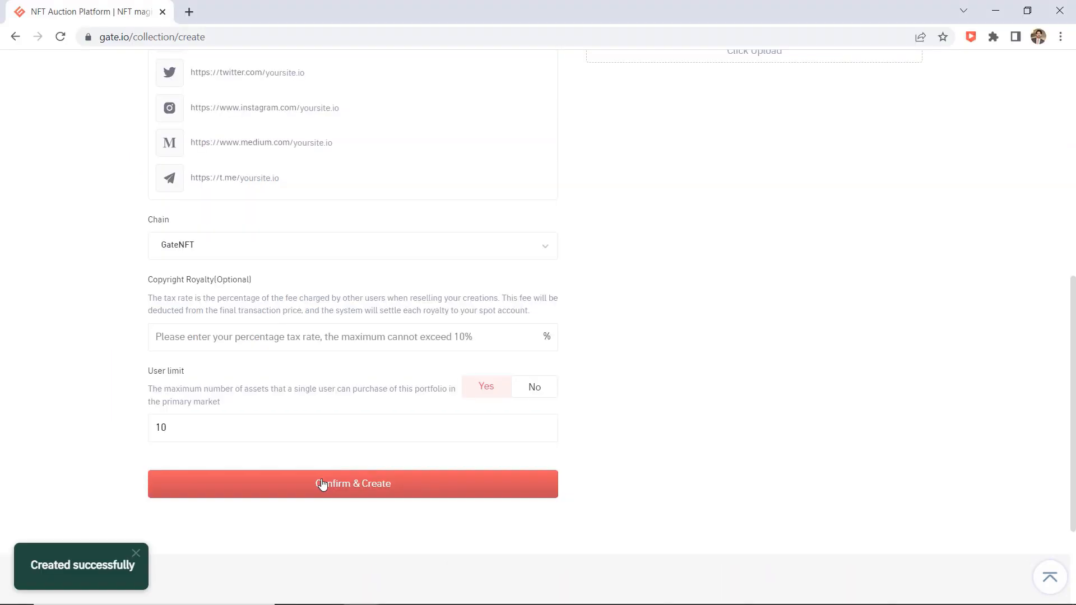
click(353, 484)
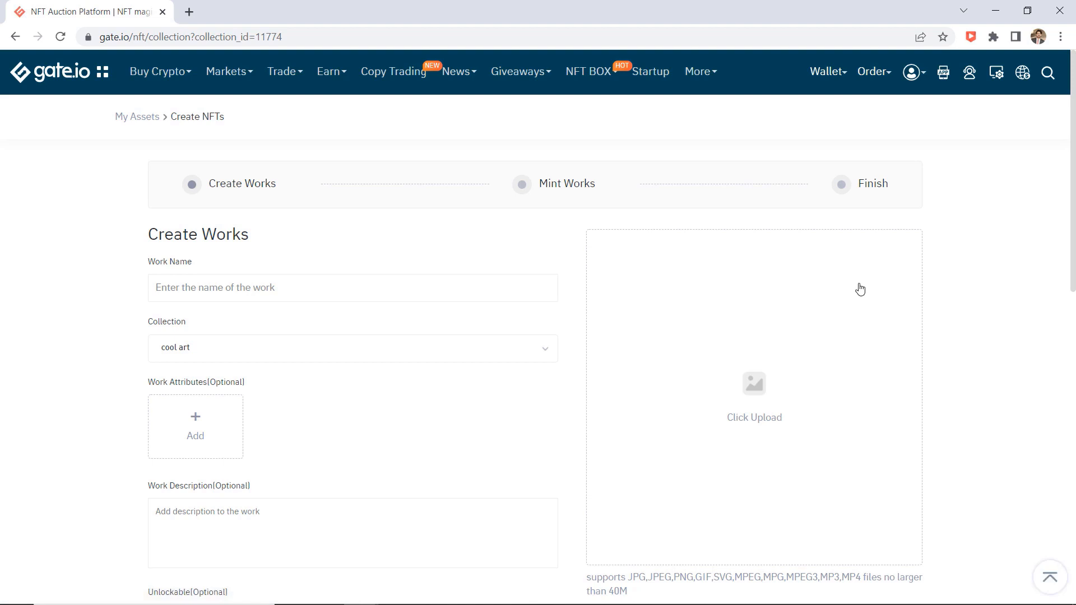
mouse_move(385, 270)
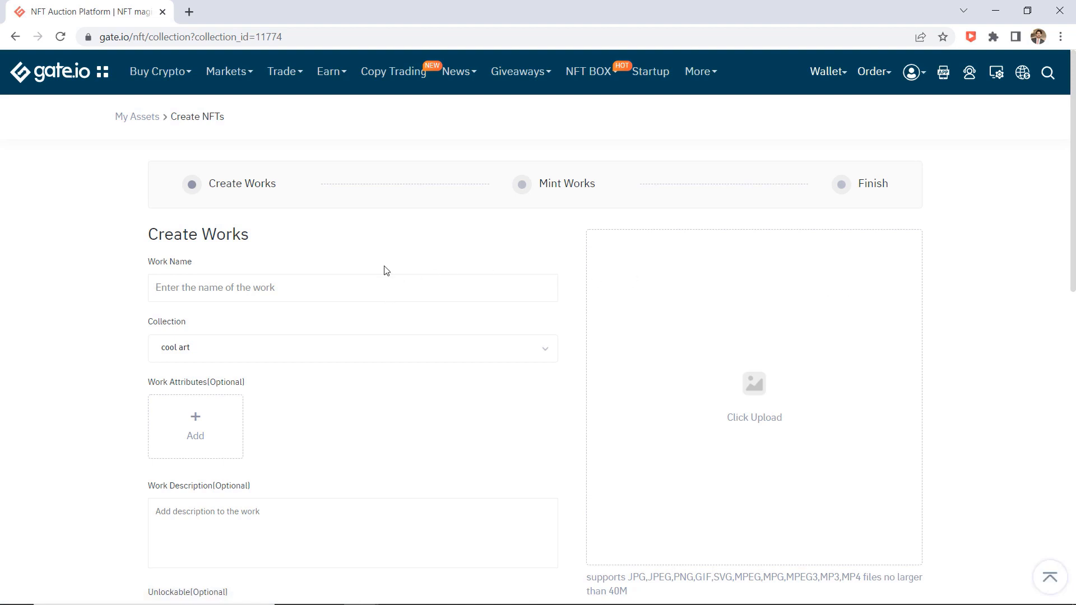
Step: Name the work 'Star Pro' with the star-dog artwork attached and proceed to Mint Works
text(S)
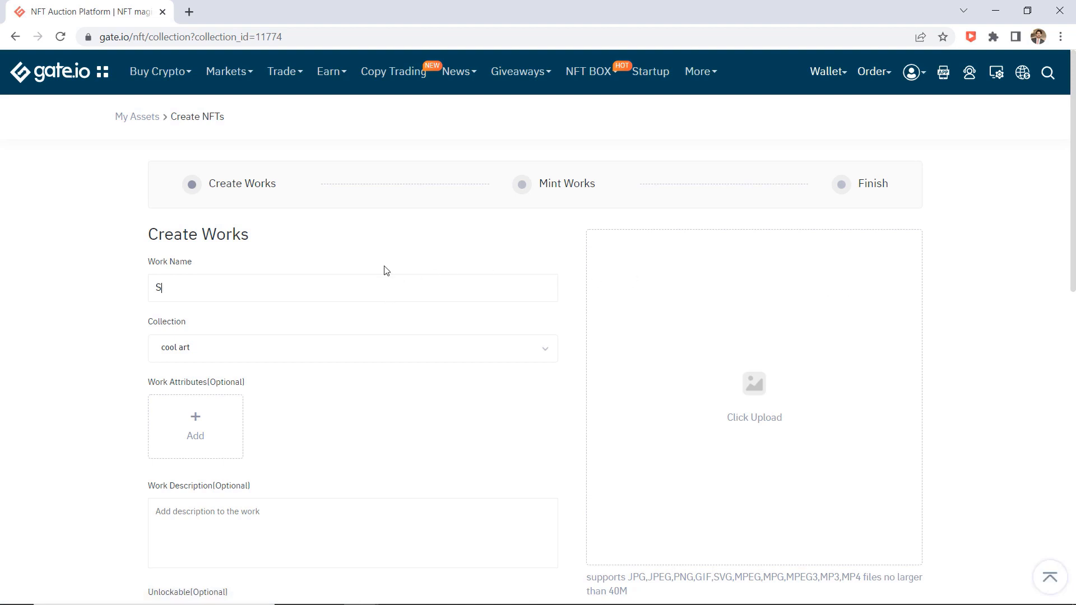
text(tar)
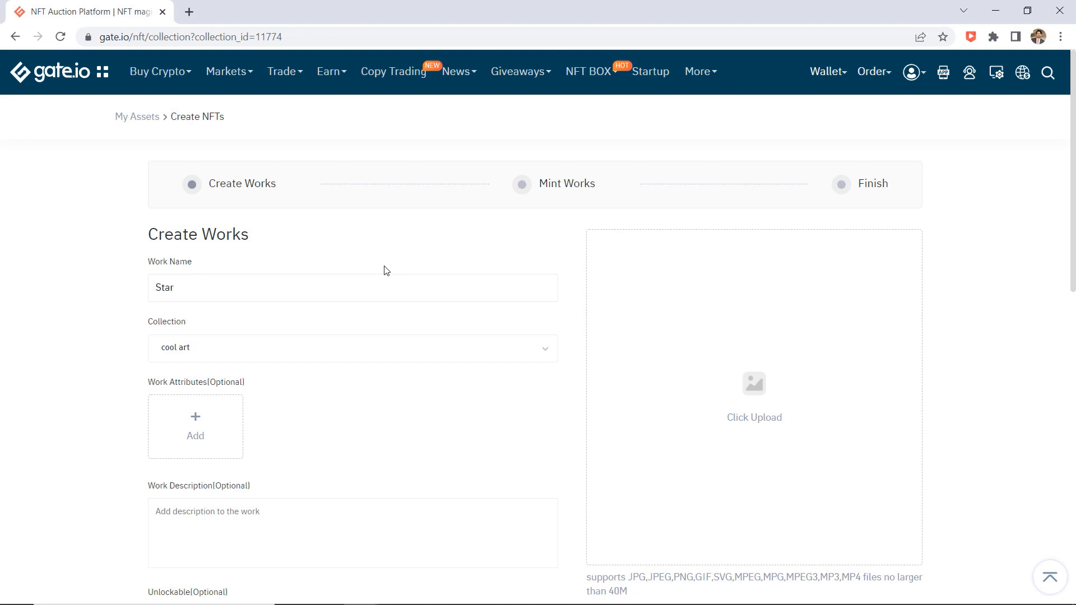
text(Pro)
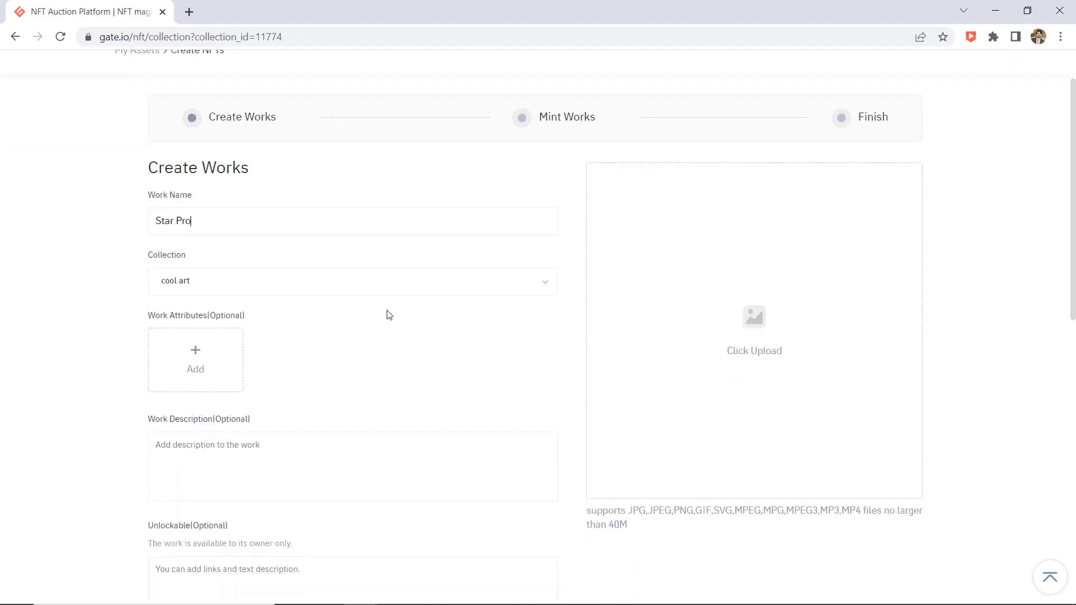
scroll(down, 3)
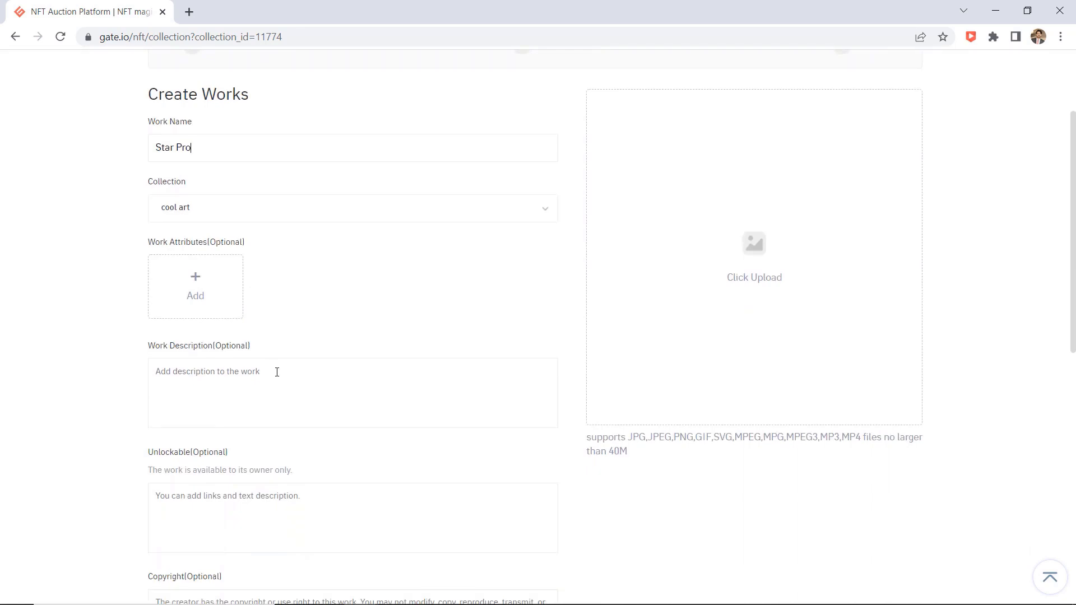
scroll(down, 3)
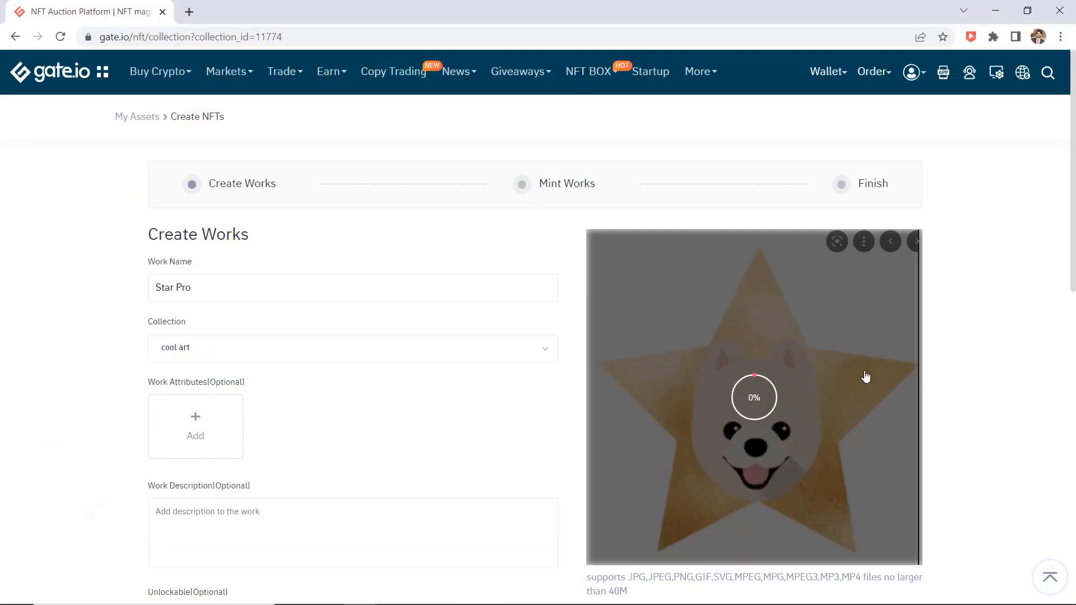
scroll(down, 3)
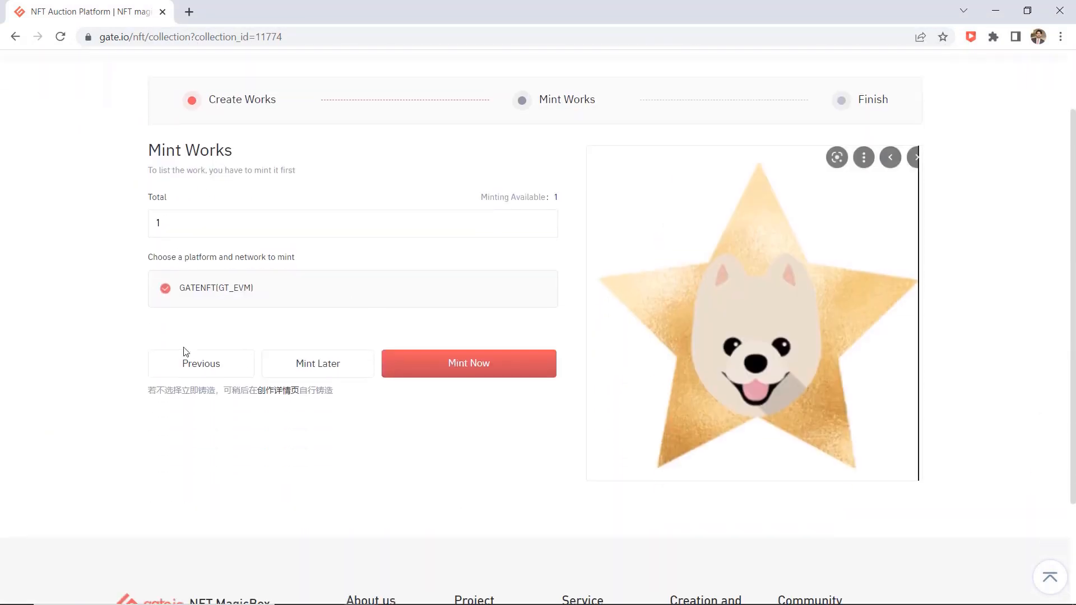
mouse_move(448, 369)
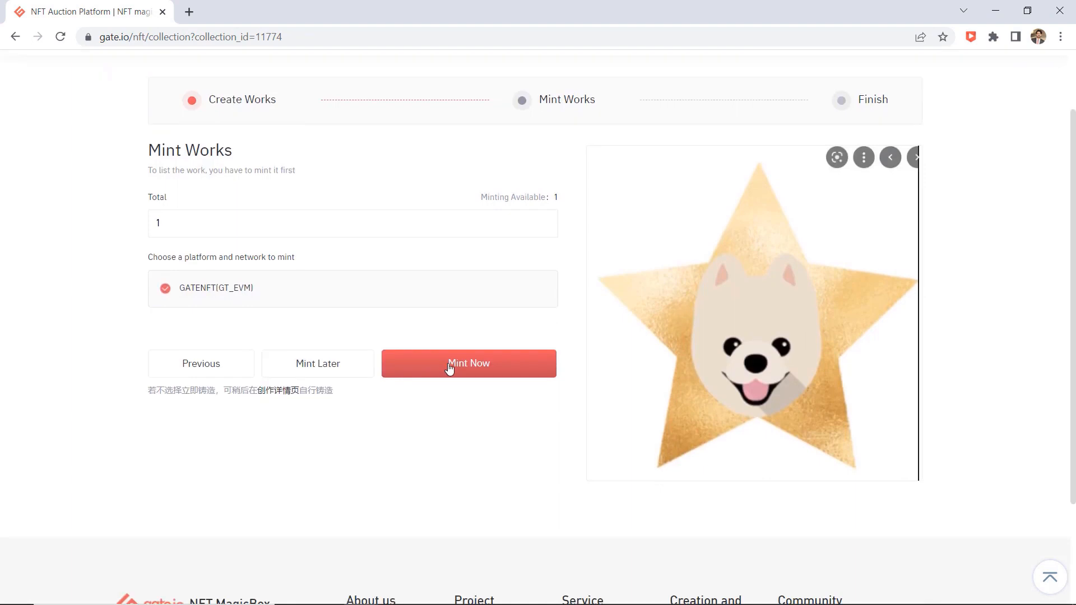
Step: Attempt Mint Now for Star Pro and cancel the fund password prompt
click(469, 364)
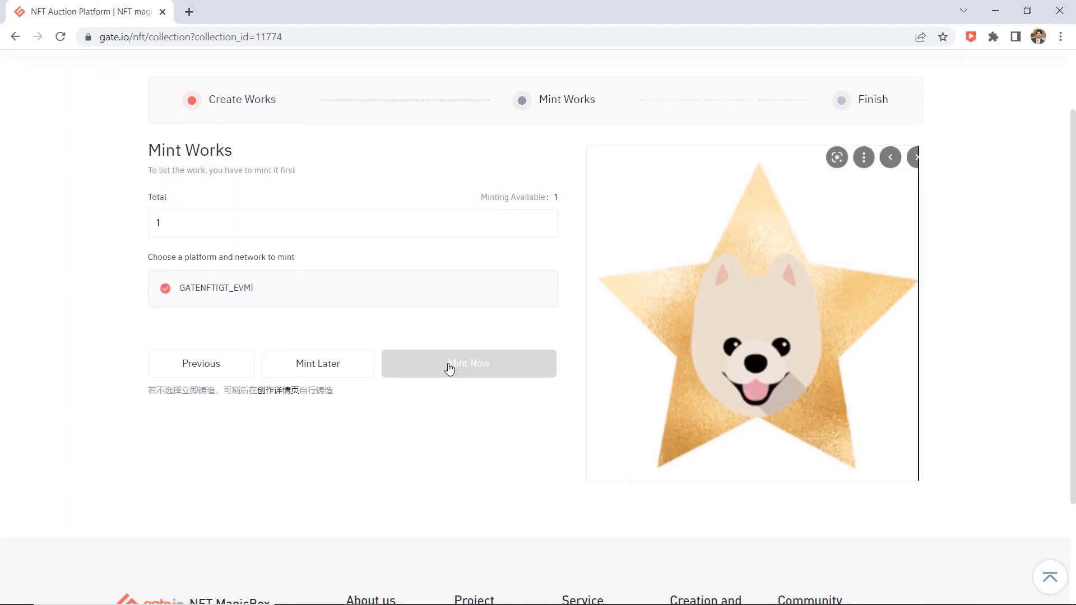
click(469, 363)
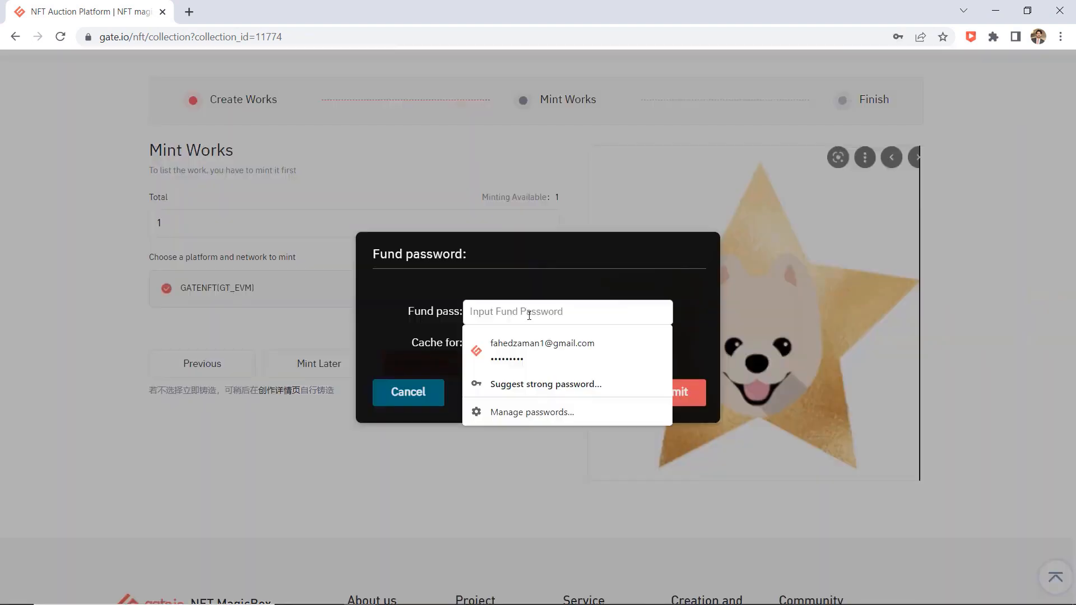
click(408, 393)
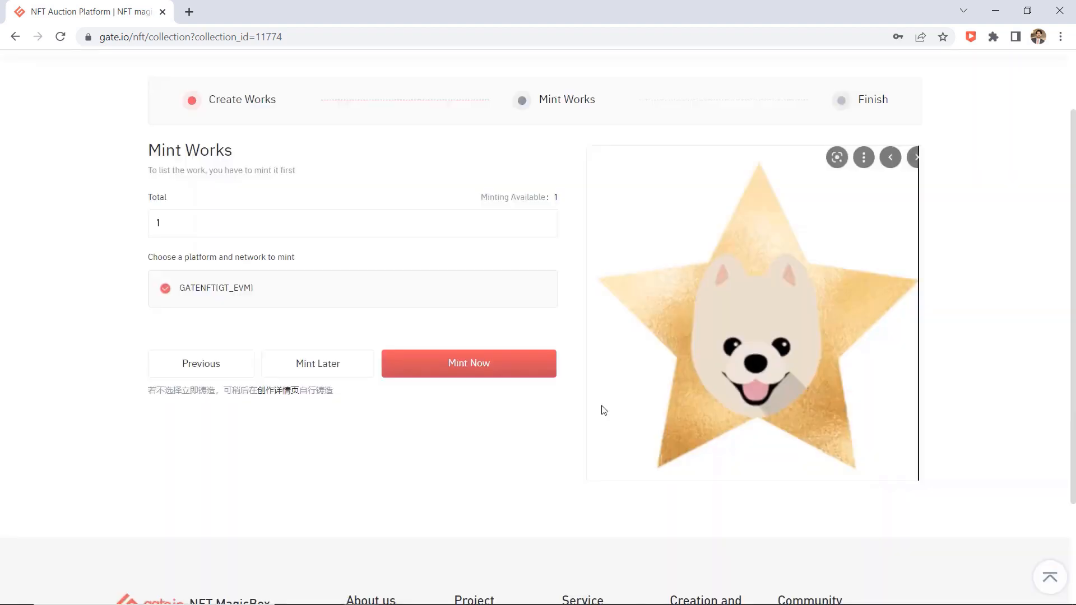
Step: Return to the Gate.io exchange home page
scroll(down, 3)
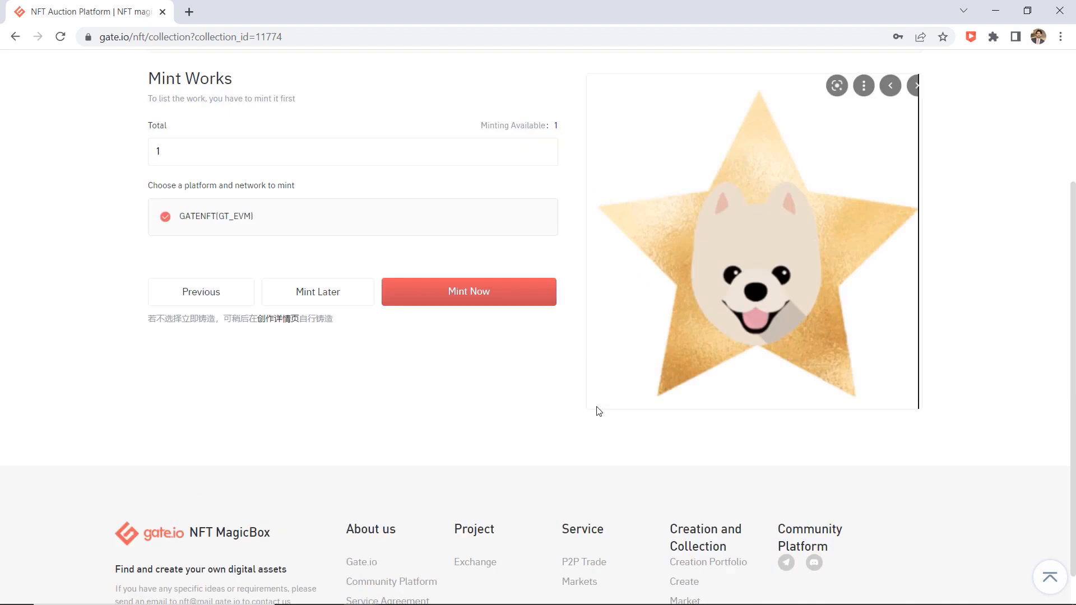
scroll(up, 3)
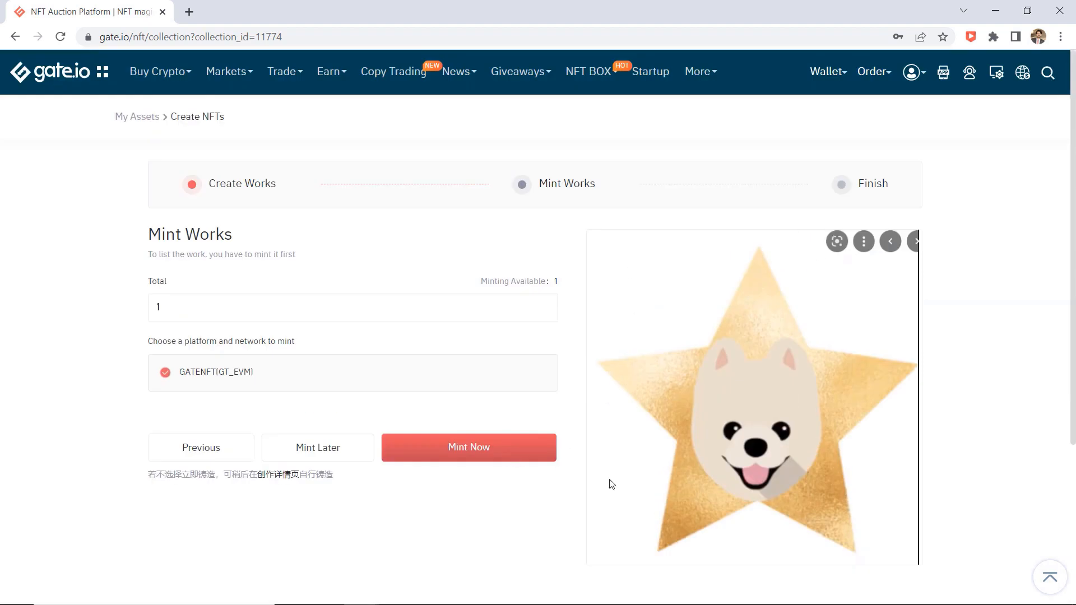
mouse_move(592, 527)
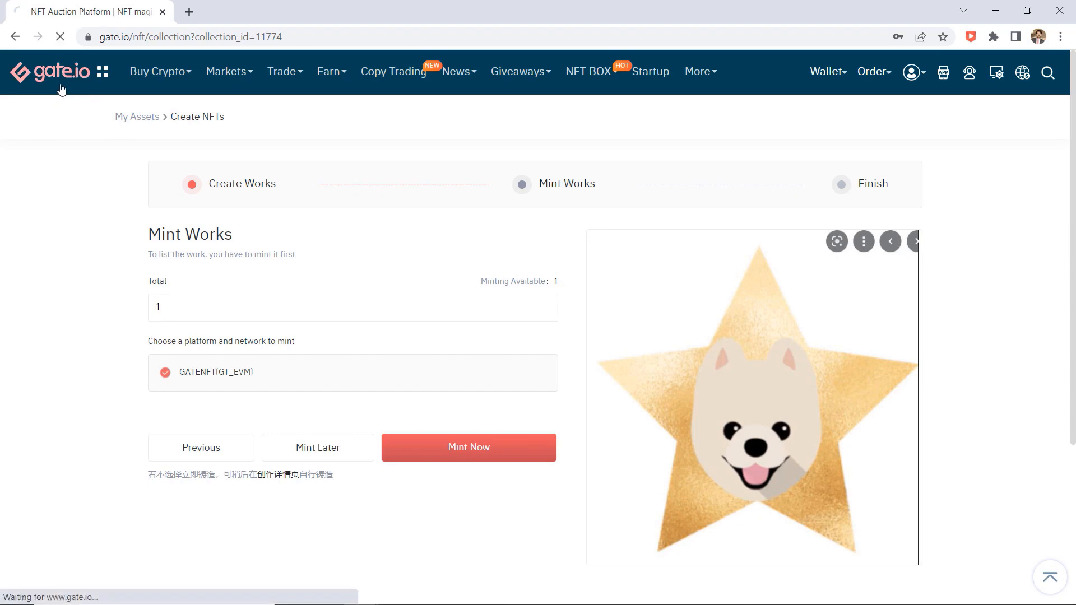
click(50, 72)
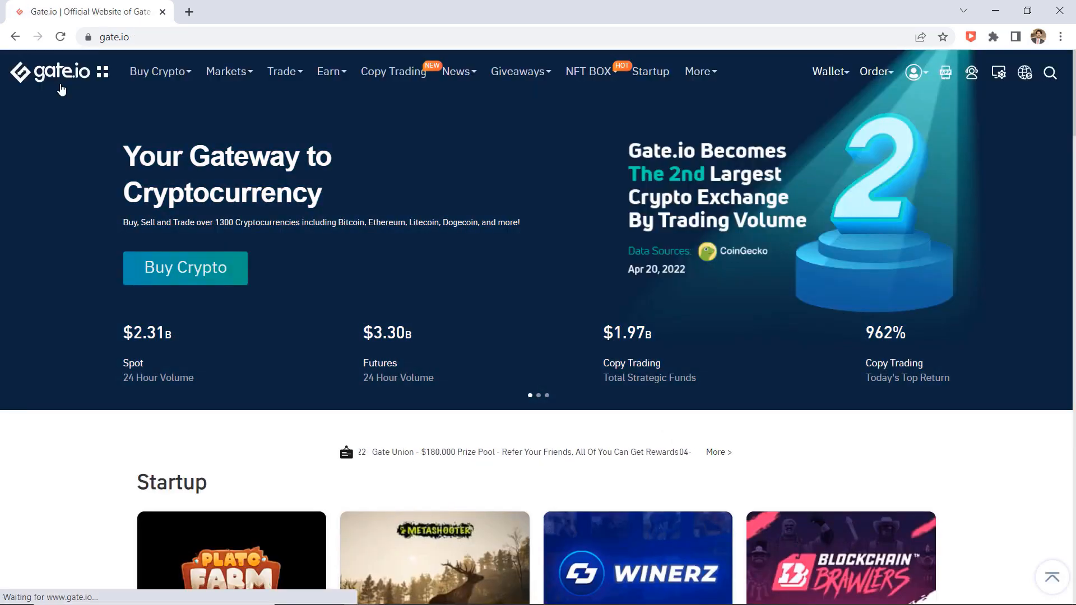